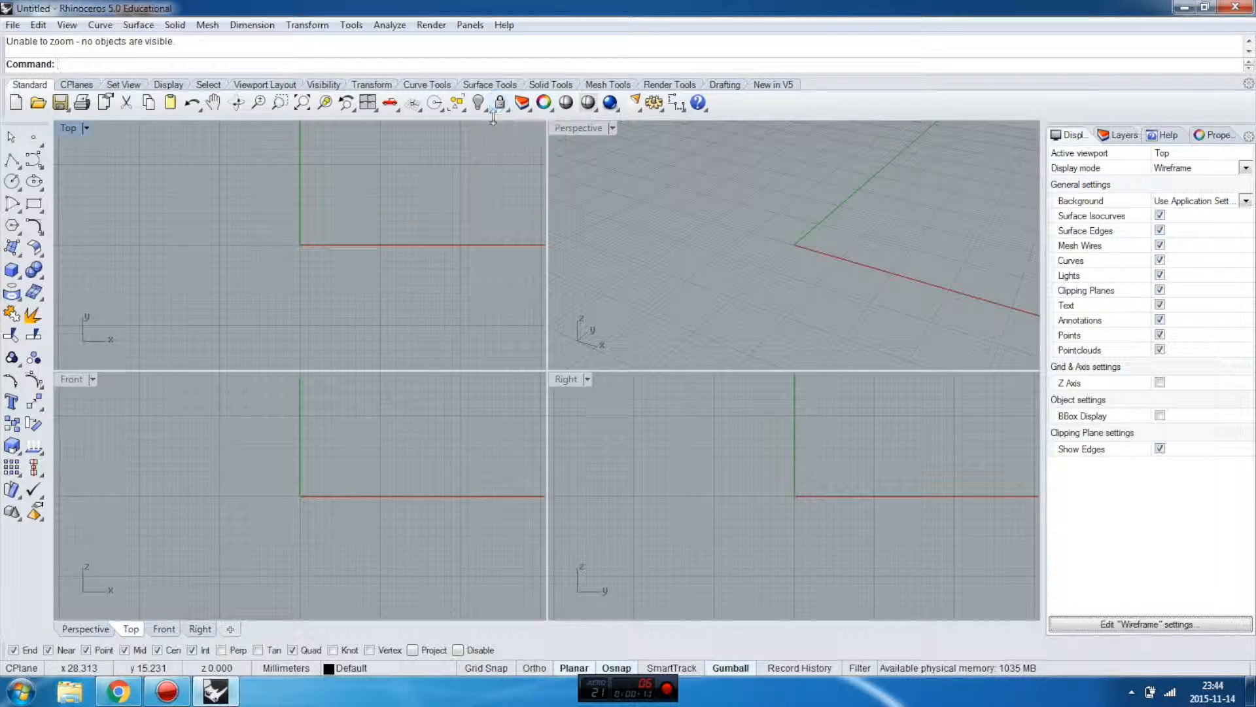
pyautogui.moveTo(536, 177)
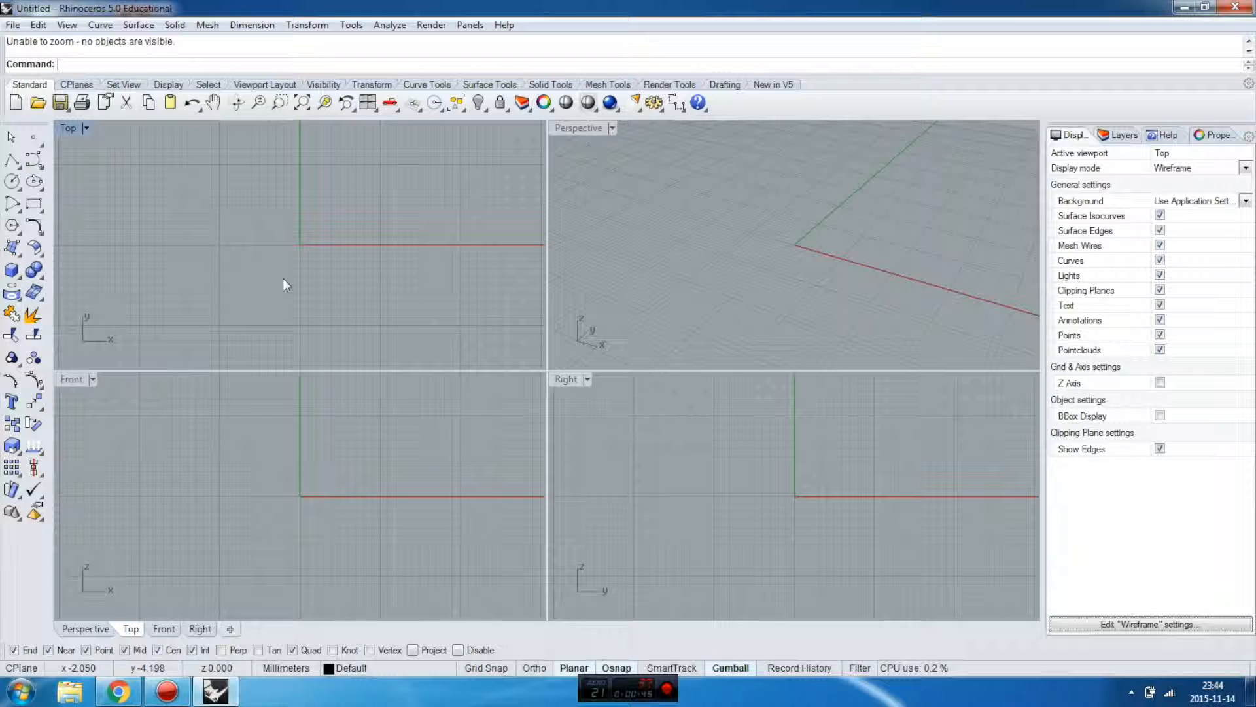
# Step: Start the Picture Frame command from the Surface tools to place the CAR sketch
pyautogui.click(11, 249)
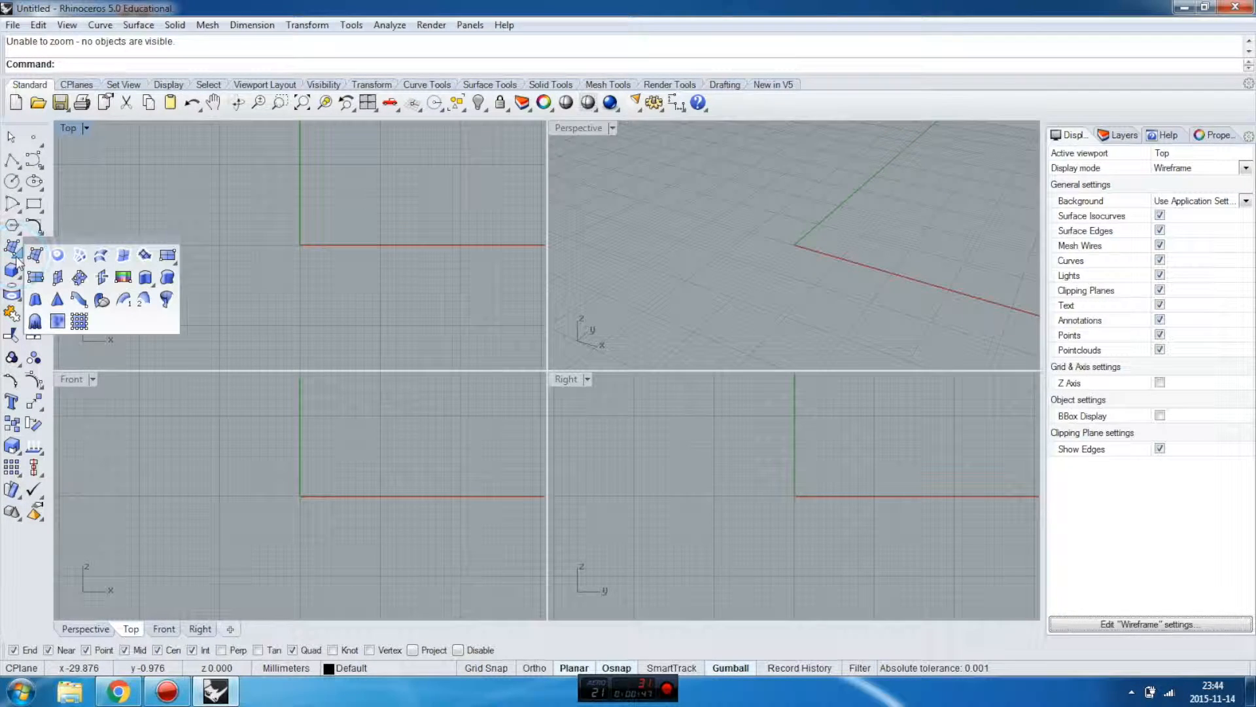
pyautogui.moveTo(122, 278)
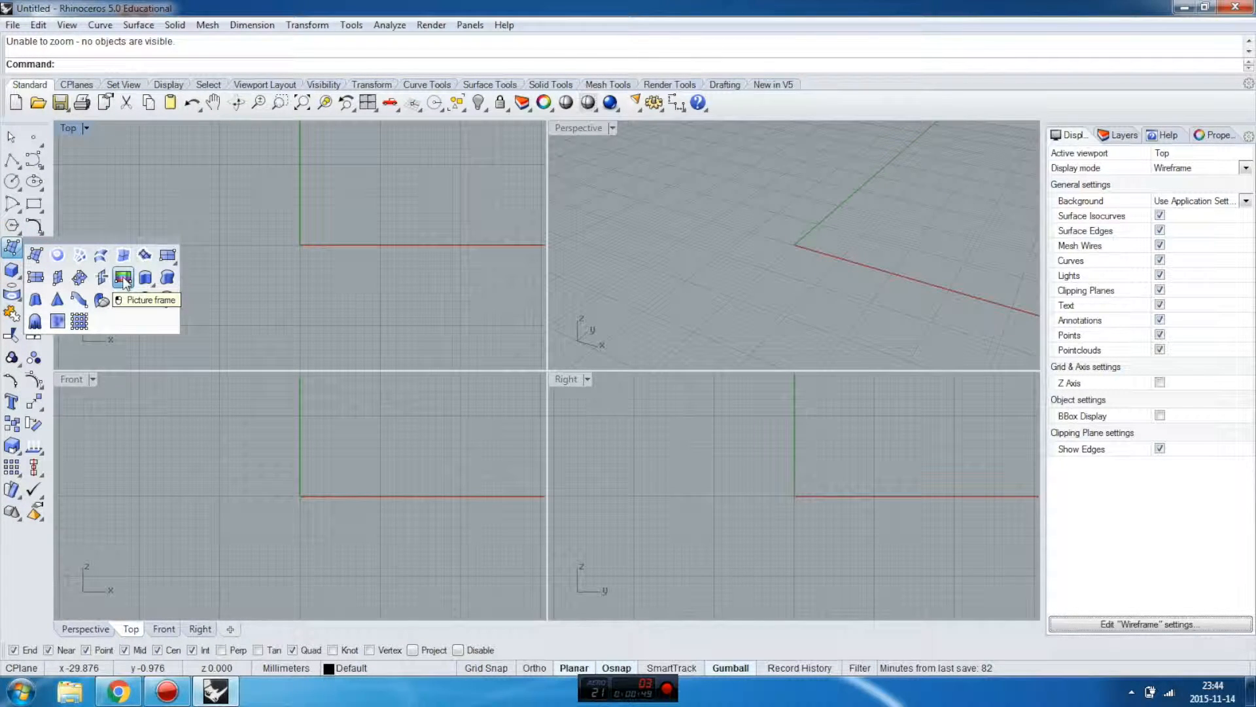
pyautogui.click(123, 276)
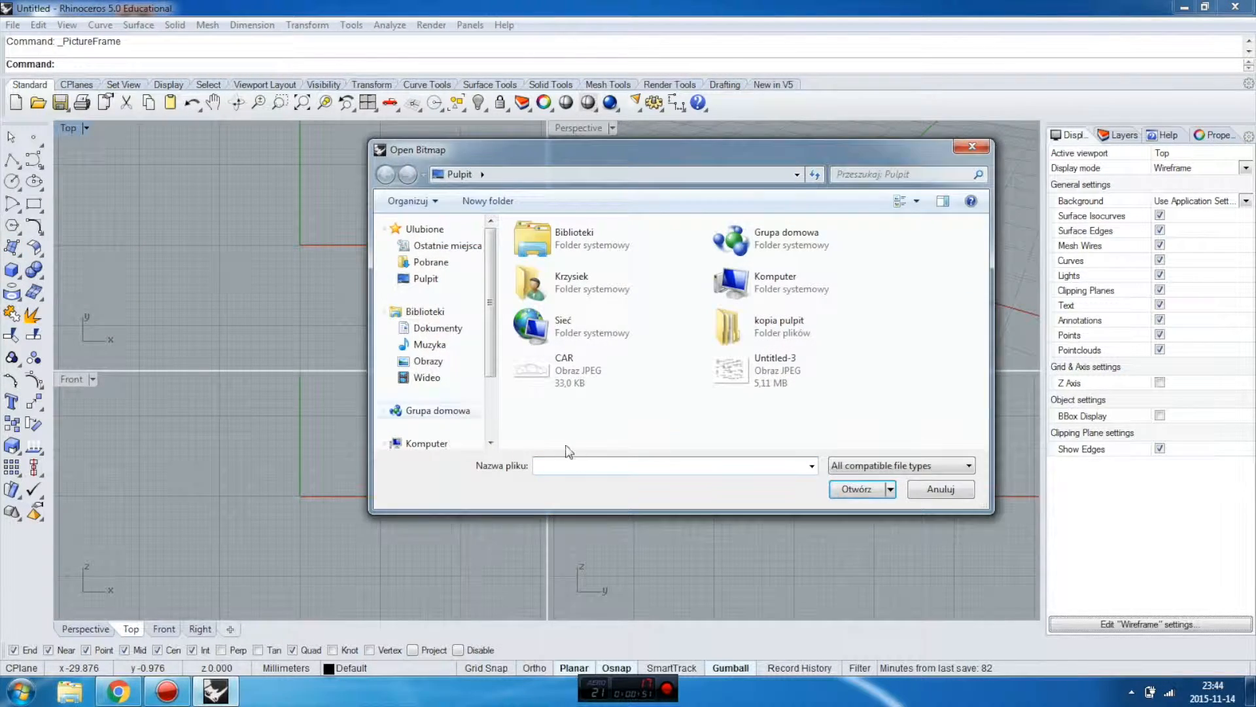
pyautogui.moveTo(535, 372)
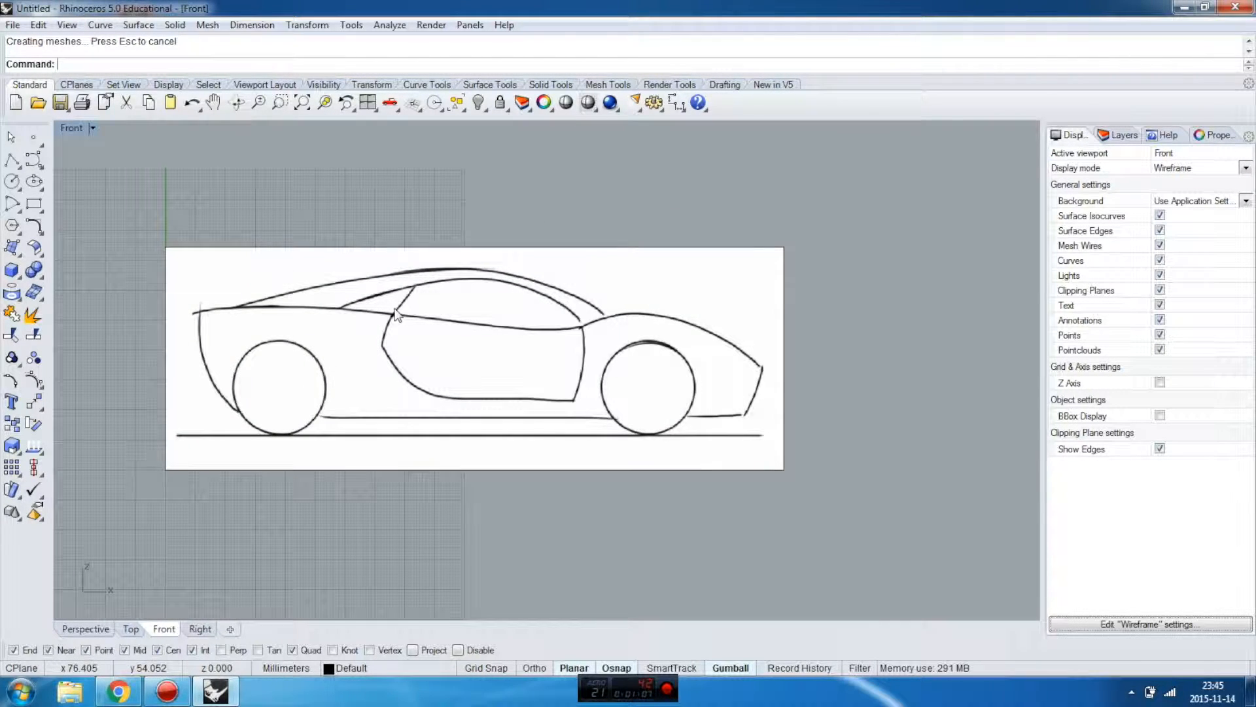
# Step: Trace a freeform curve from the sketch's start point along the roofline, picking the picture frame
pyautogui.click(13, 158)
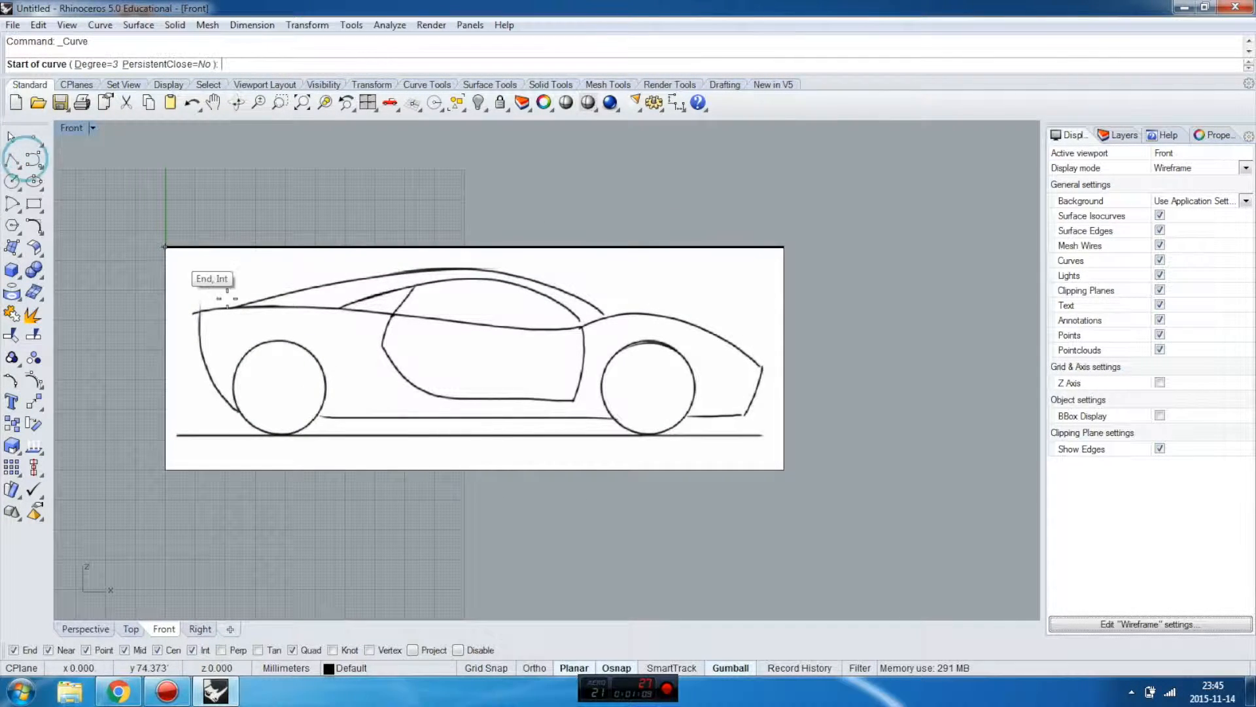
pyautogui.click(303, 288)
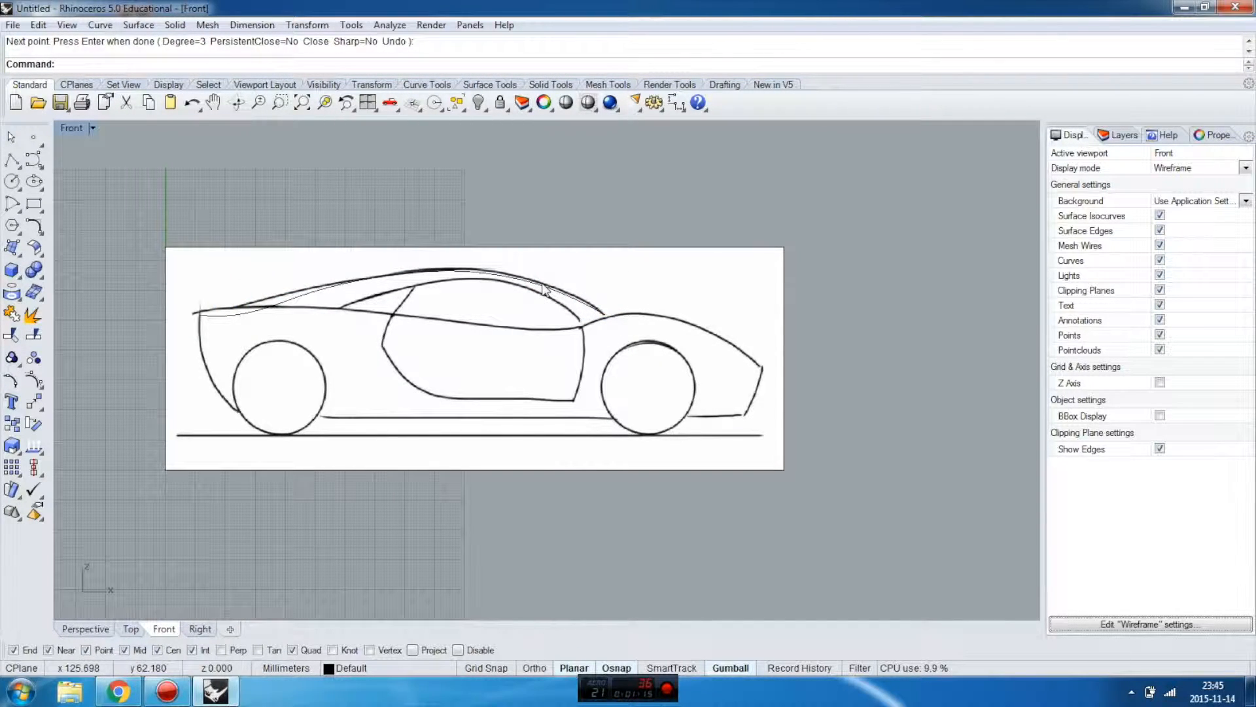
pyautogui.click(543, 290)
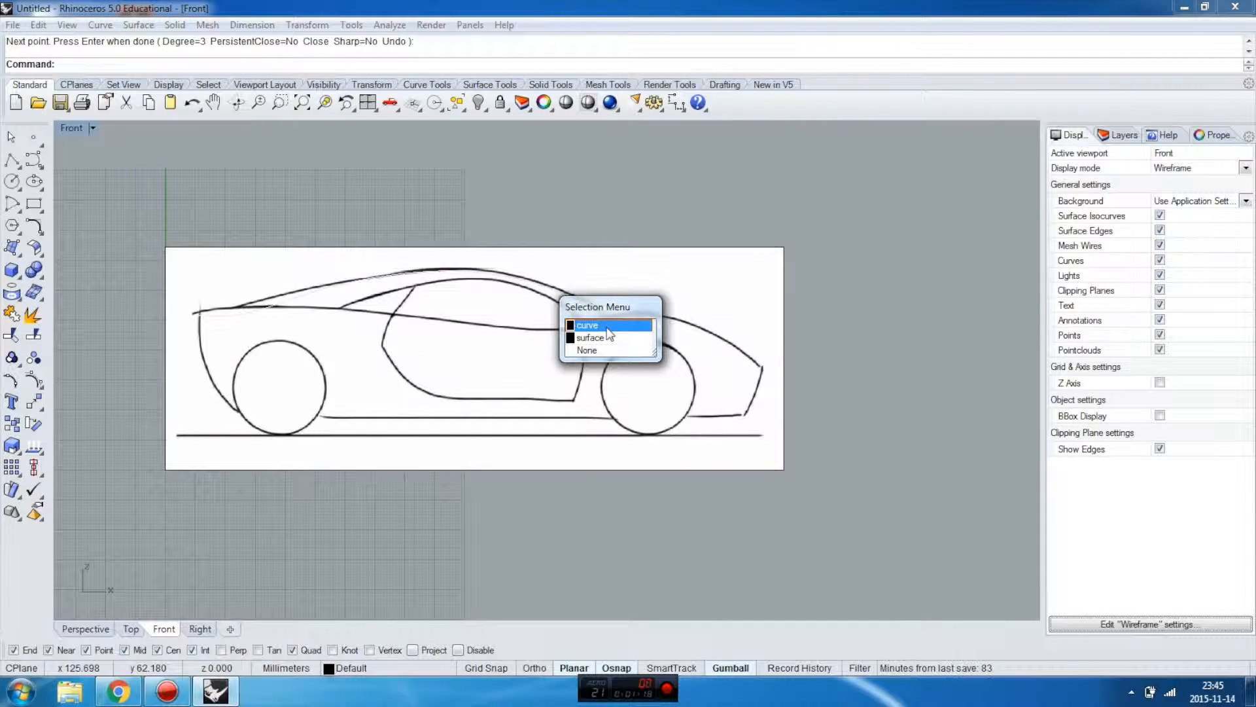
pyautogui.moveTo(615, 336)
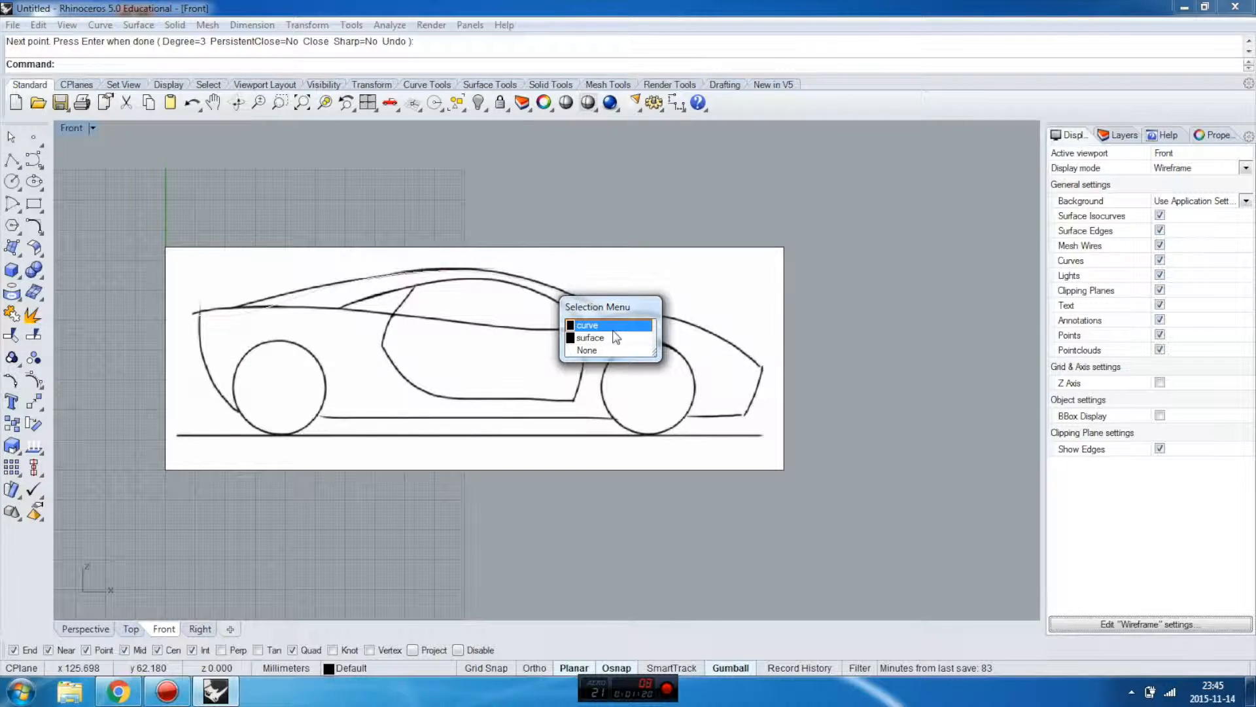
pyautogui.moveTo(590, 337)
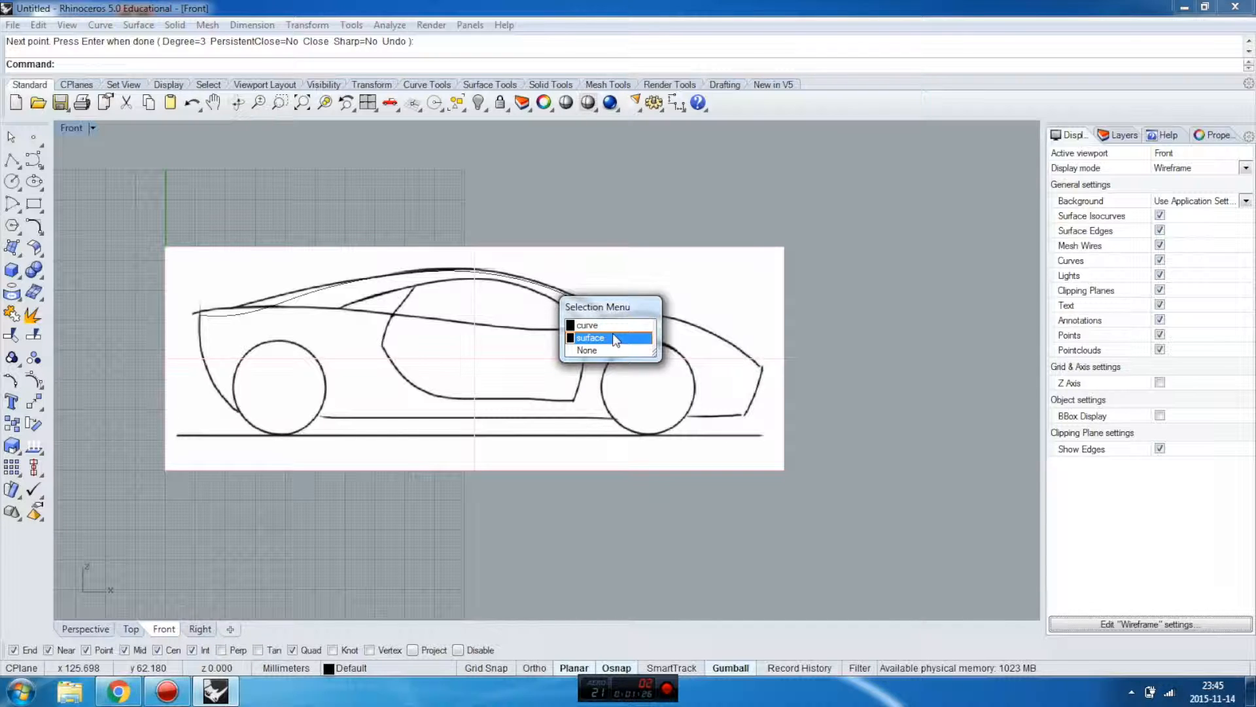
pyautogui.click(590, 338)
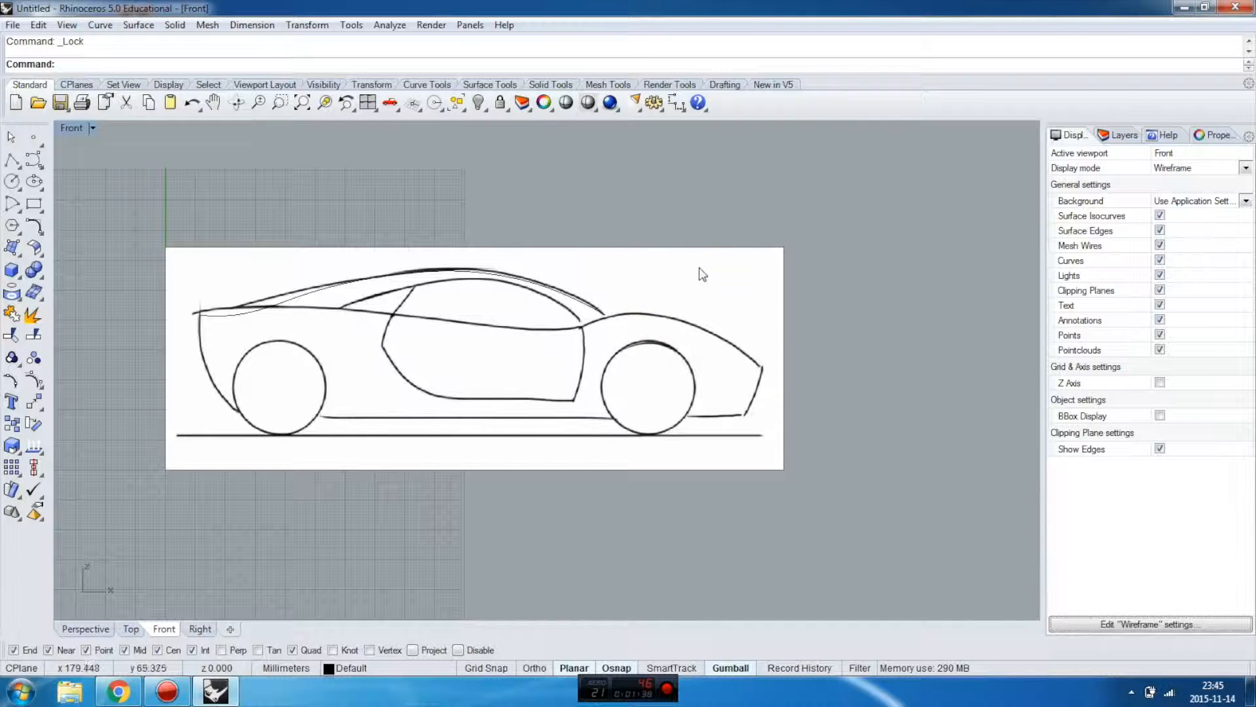
pyautogui.moveTo(745, 271)
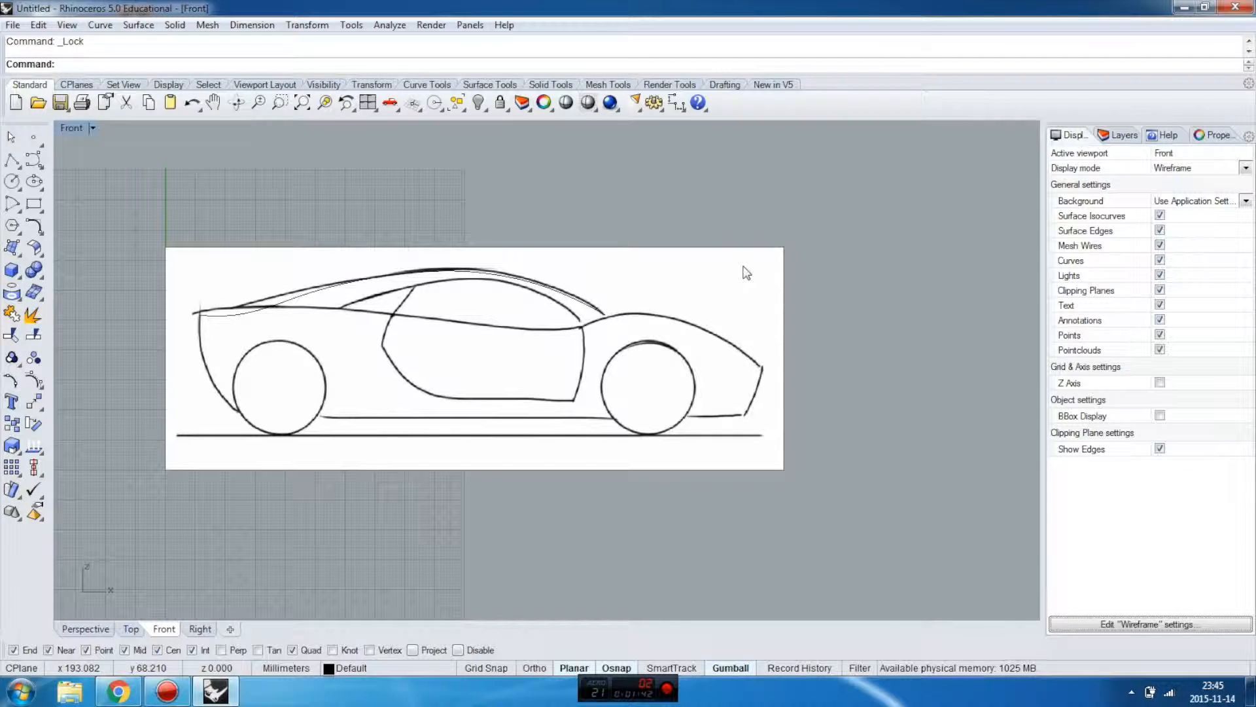
pyautogui.moveTo(641, 255)
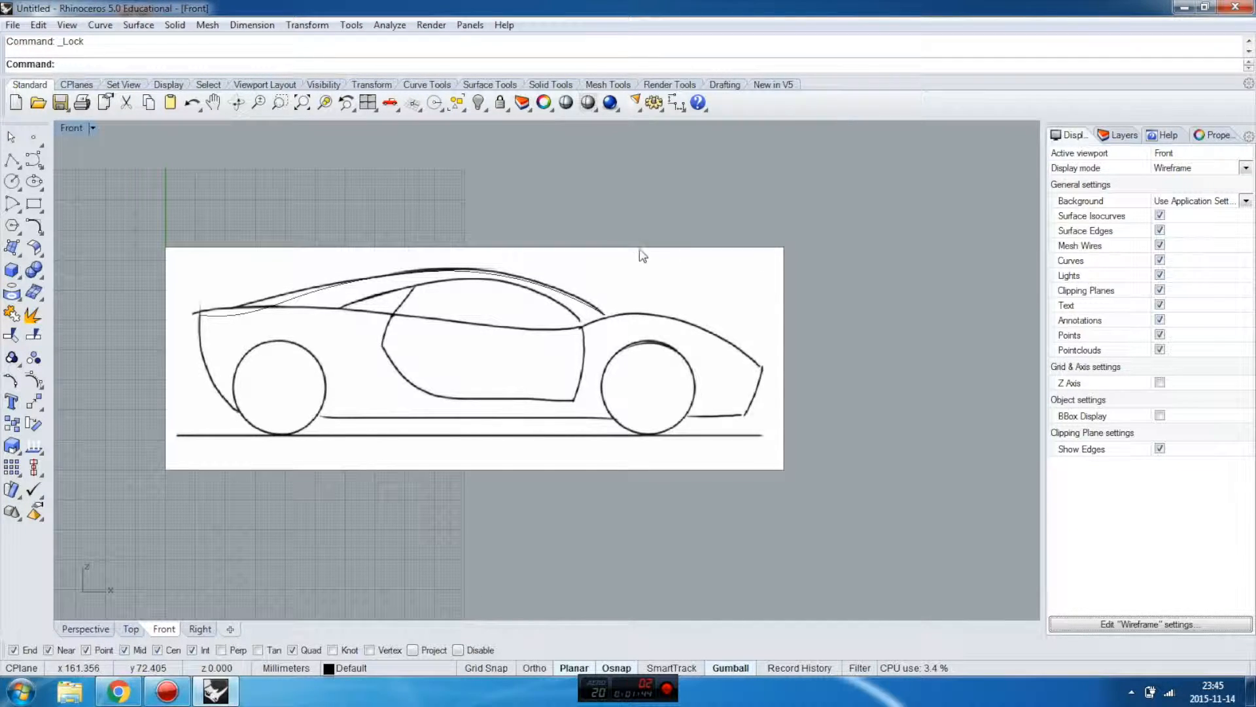
# Step: Lock the selected car sketch picture frame
pyautogui.click(481, 280)
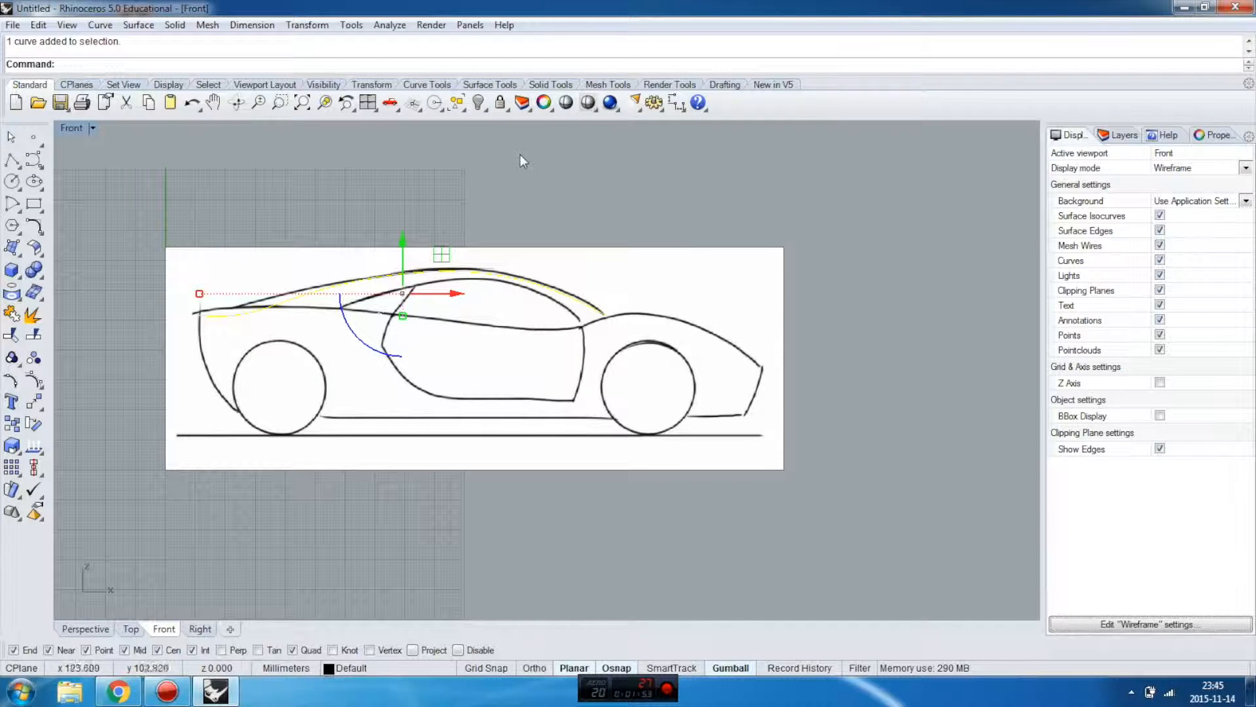
pyautogui.moveTo(499, 103)
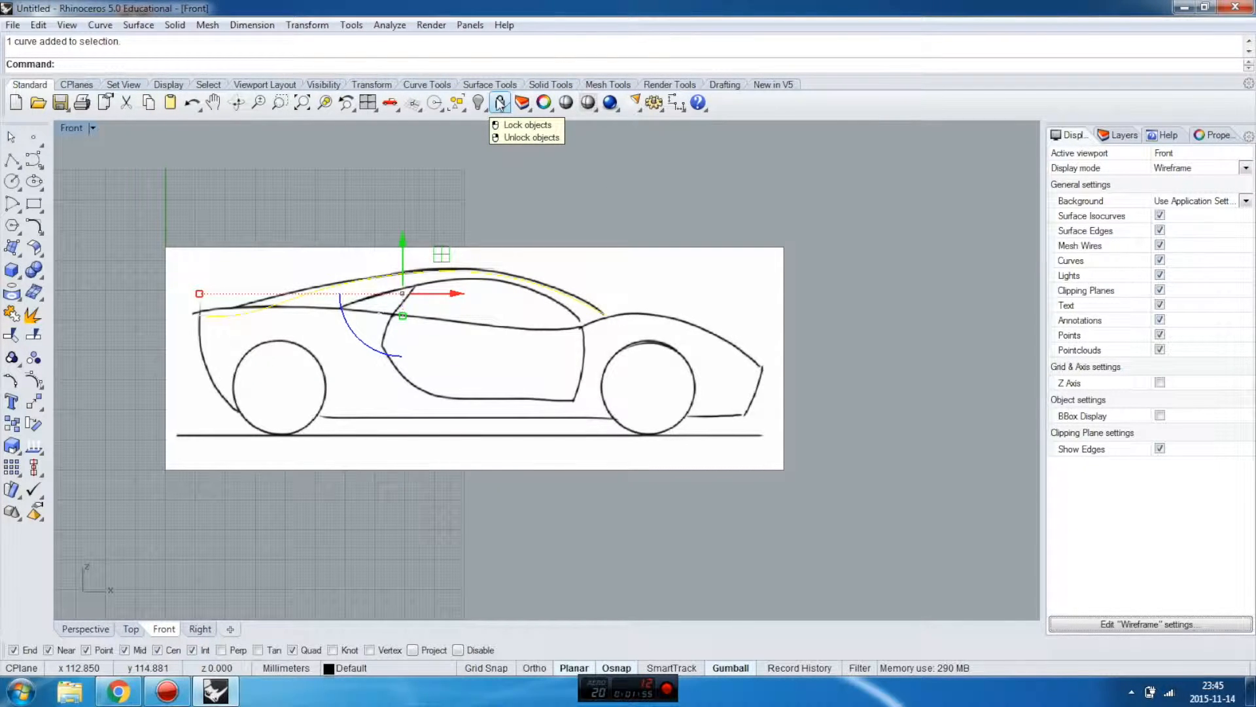
# Step: Unlock the car sketch picture frame with Unlock objects
pyautogui.click(530, 137)
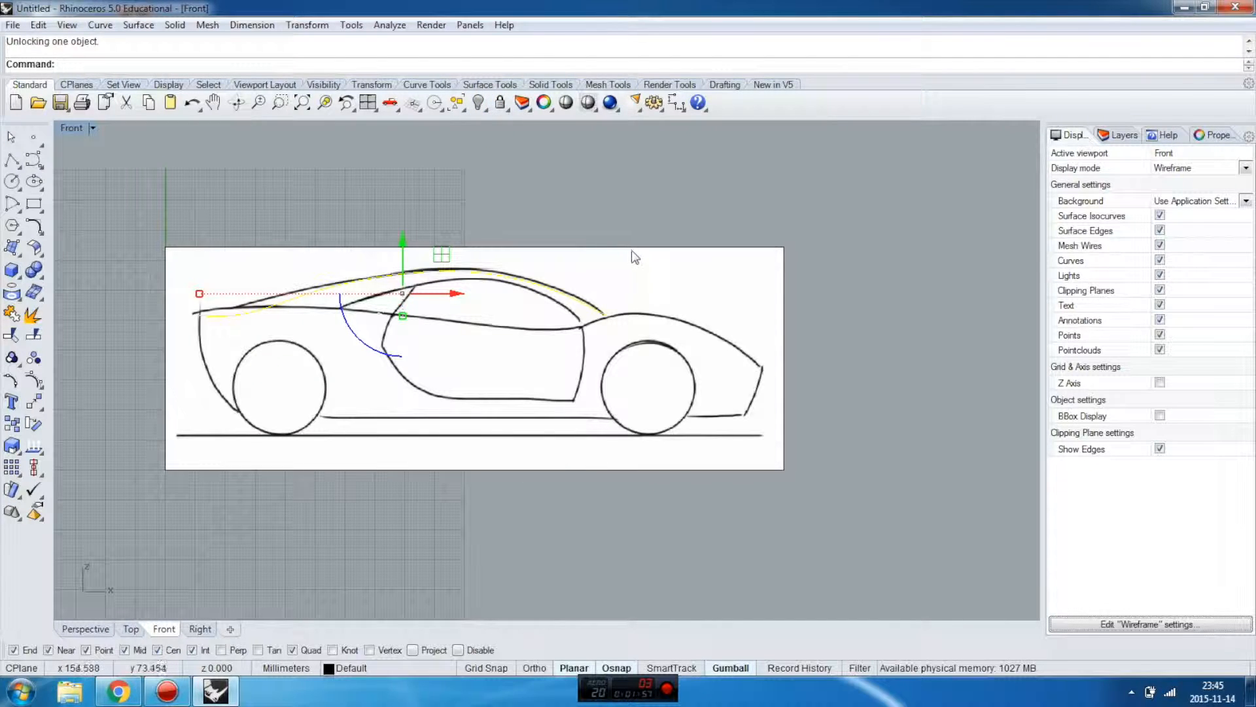